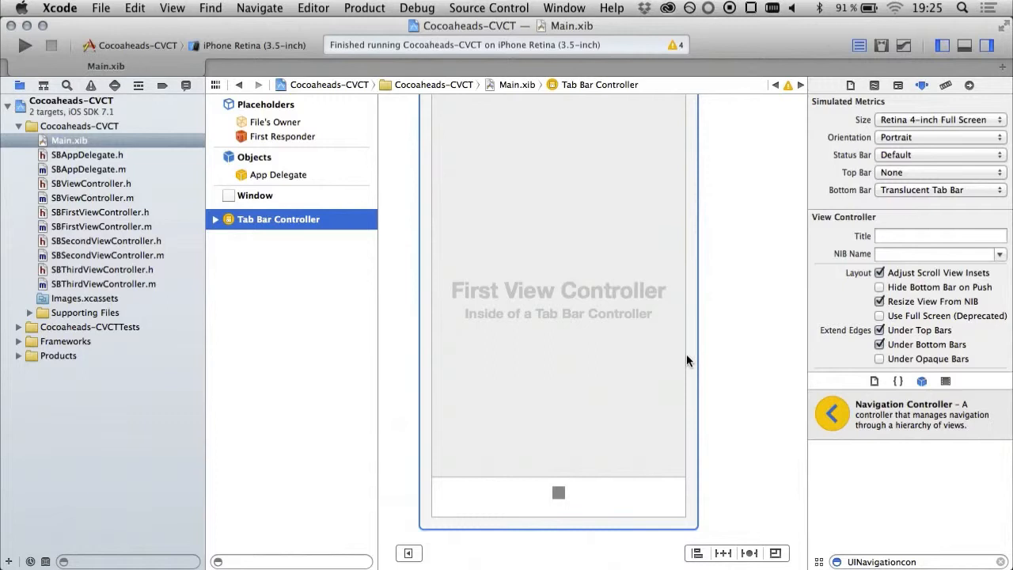
- Show the App Delegate's connections HUD in Main.xib's document outline
{"action": "left_click", "coordinate": [24, 45]}
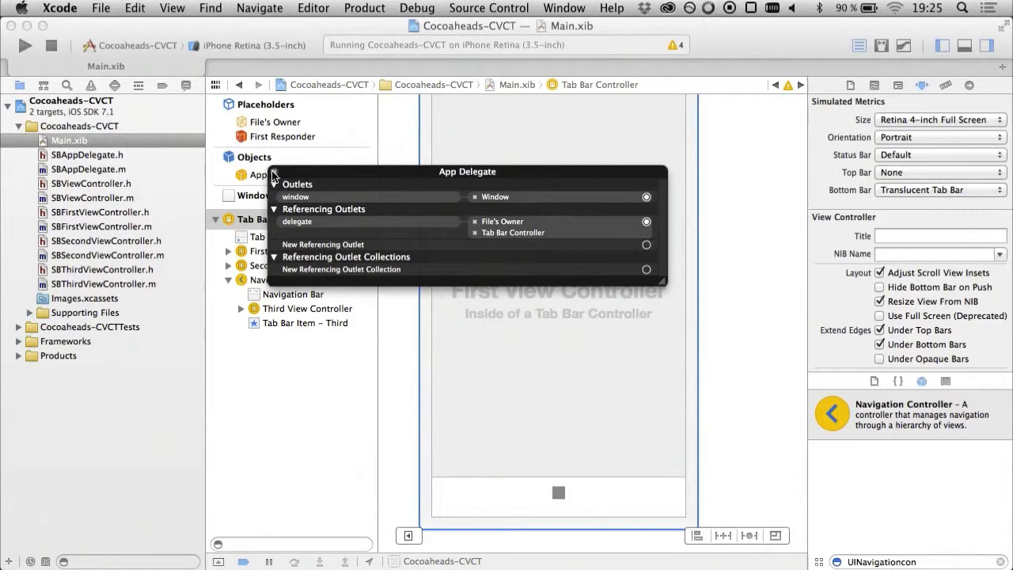
- Open SBAppDelegate.m to view the tab bar delegate method returning the custom animator
{"action": "left_click", "coordinate": [90, 168]}
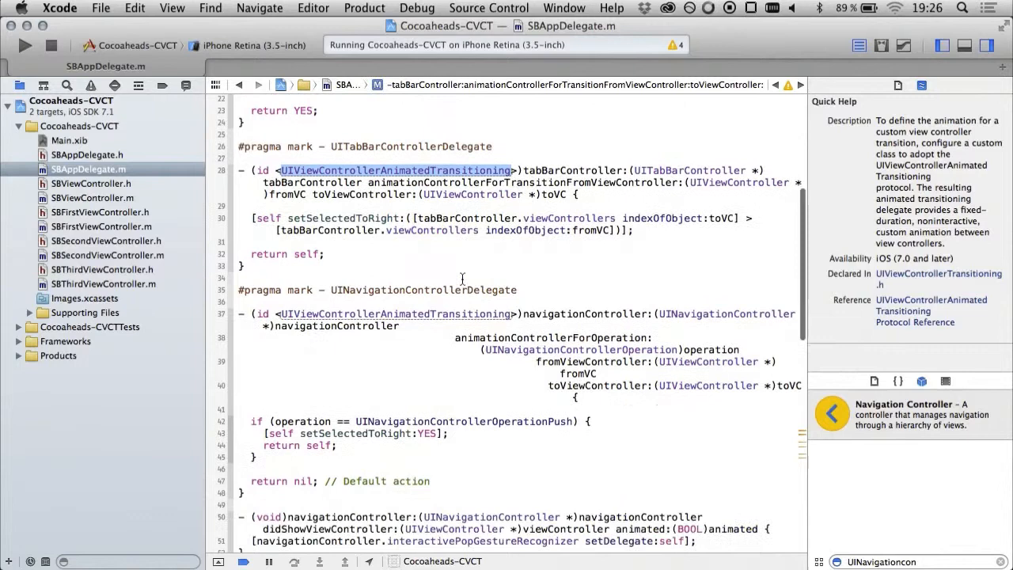
- Scroll UIViewControllerTransitioning.h to the UIViewControllerContextTransitioning protocol's method list
{"action": "scroll", "scroll_direction": "down", "scroll_amount": 3}
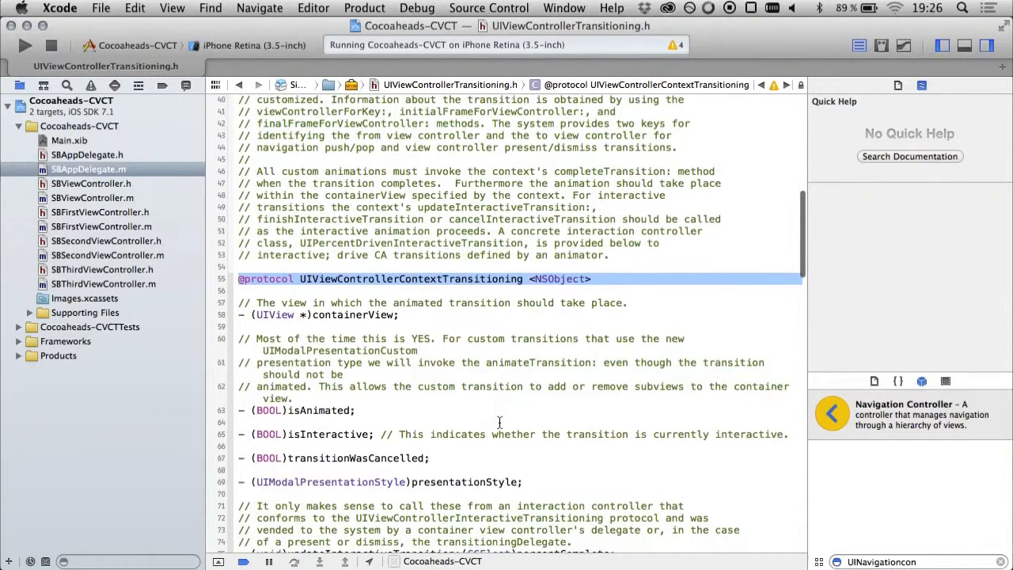
{"action": "scroll", "scroll_direction": "down", "scroll_amount": 3}
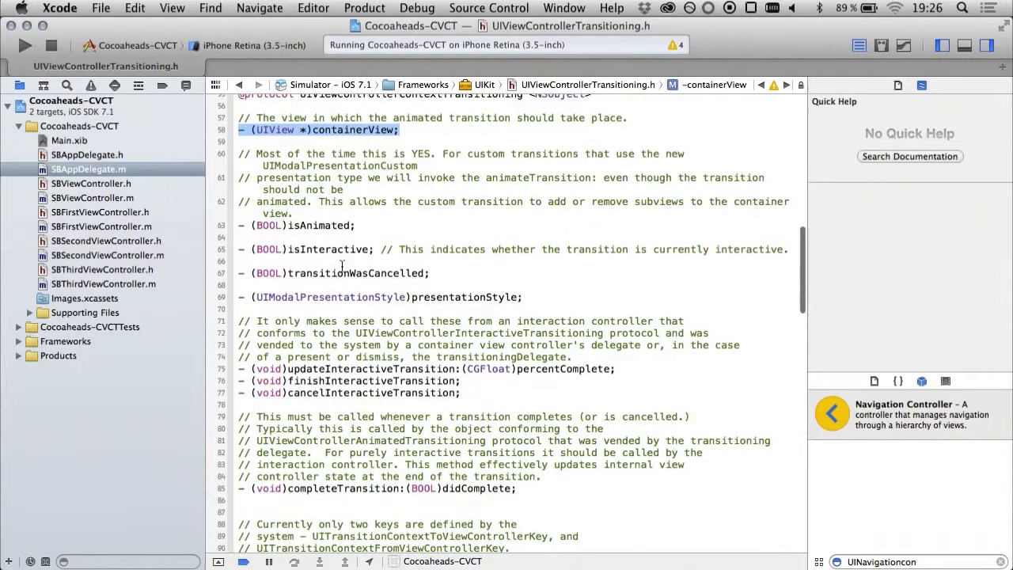
{"action": "left_click", "coordinate": [327, 220]}
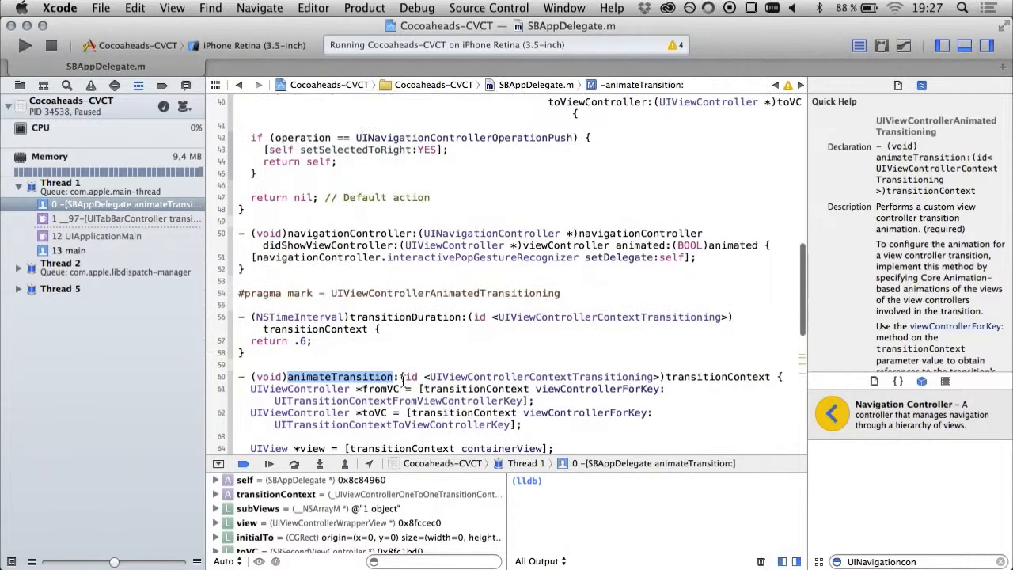
- Scroll back up to the tab bar delegate method returning self as the animator
{"action": "scroll", "scroll_direction": "up", "scroll_amount": 3}
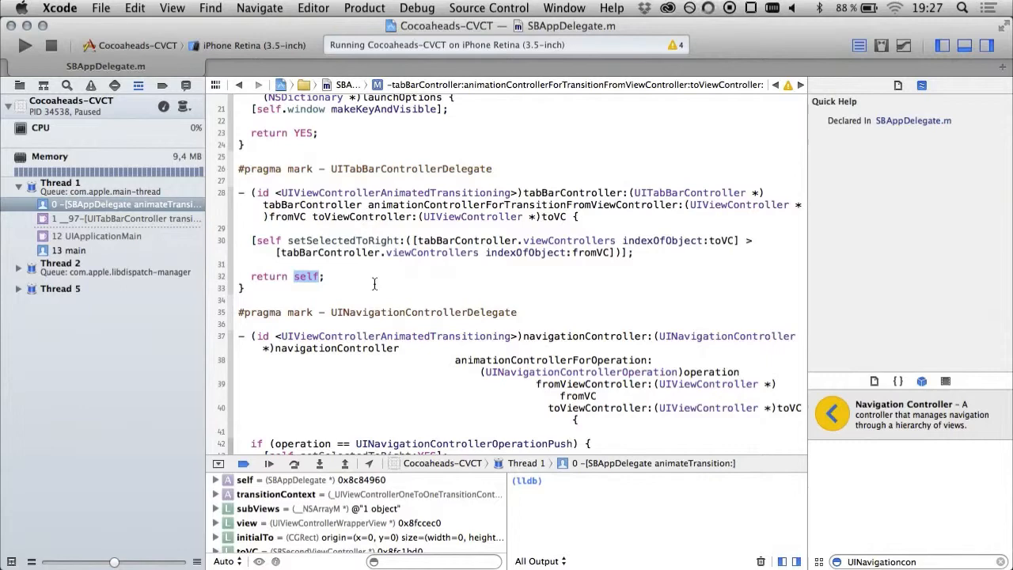
- Inspect the po subViews output listing a single 320×480 UIView in the debugger console
{"action": "scroll", "scroll_direction": "down", "scroll_amount": 3}
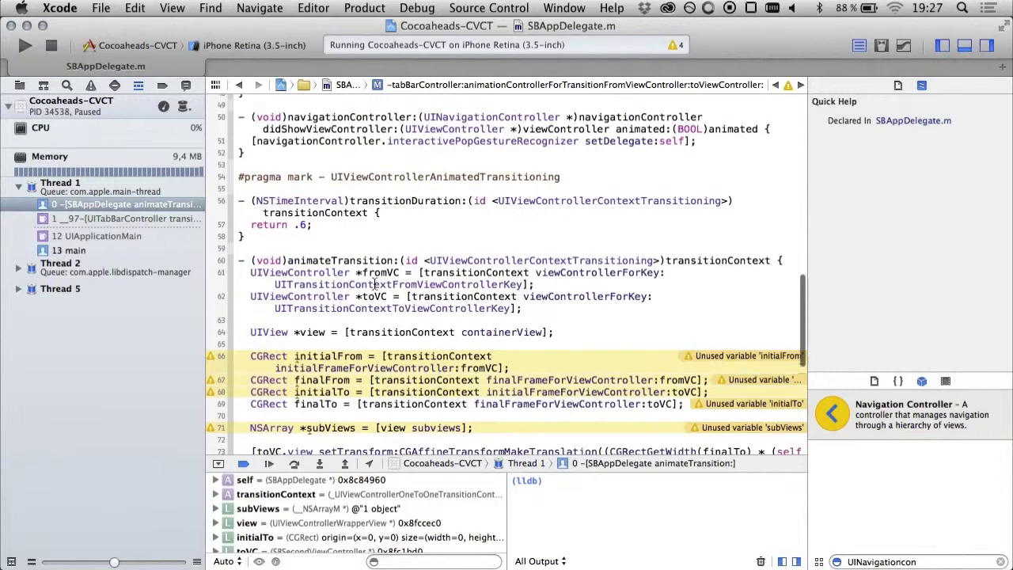
{"action": "scroll", "scroll_direction": "down", "scroll_amount": 3}
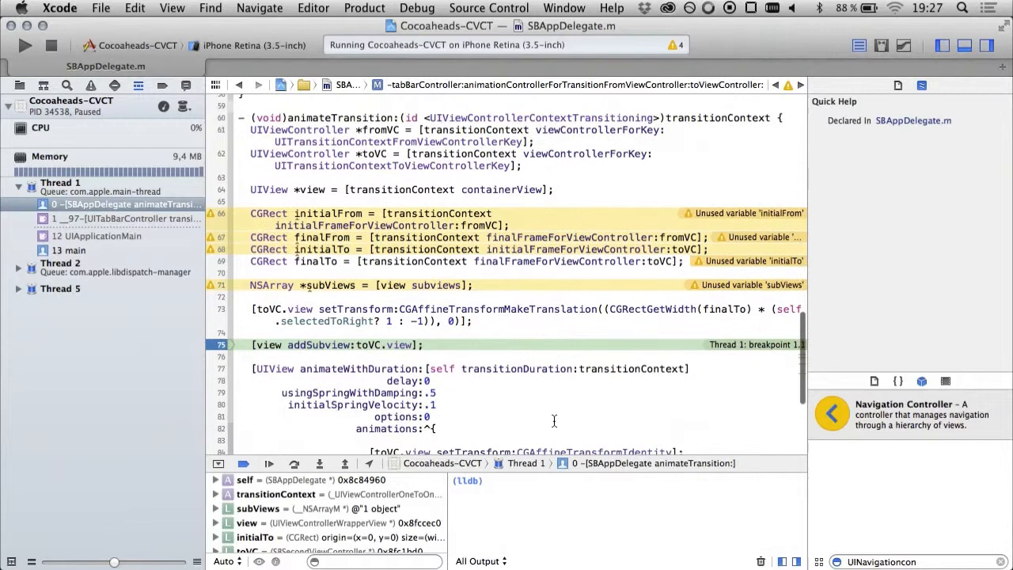
{"action": "scroll", "scroll_direction": "up", "scroll_amount": 3}
{"action": "type", "text": "po subViews"}
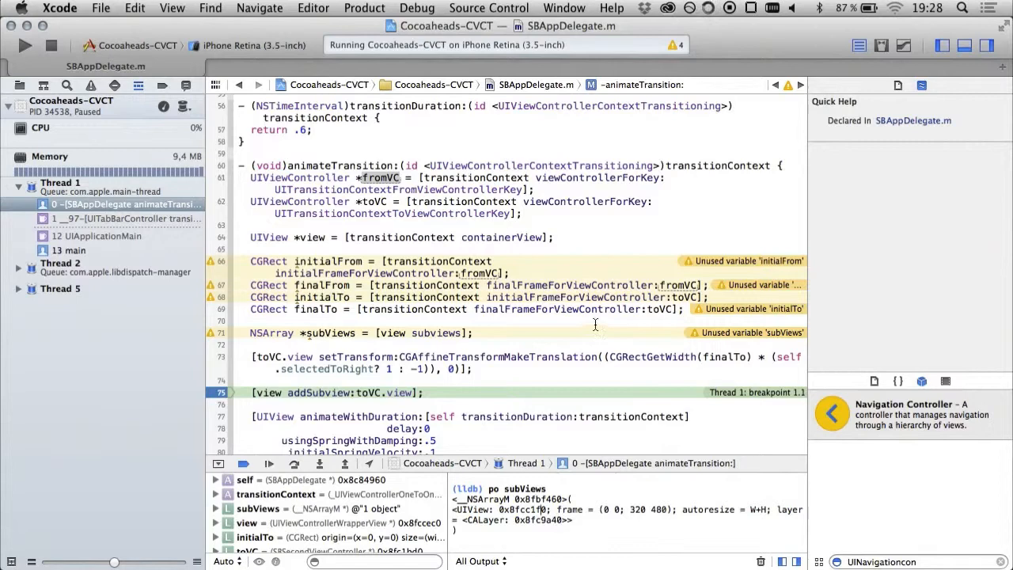
{"action": "mouse_move", "coordinate": [371, 201]}
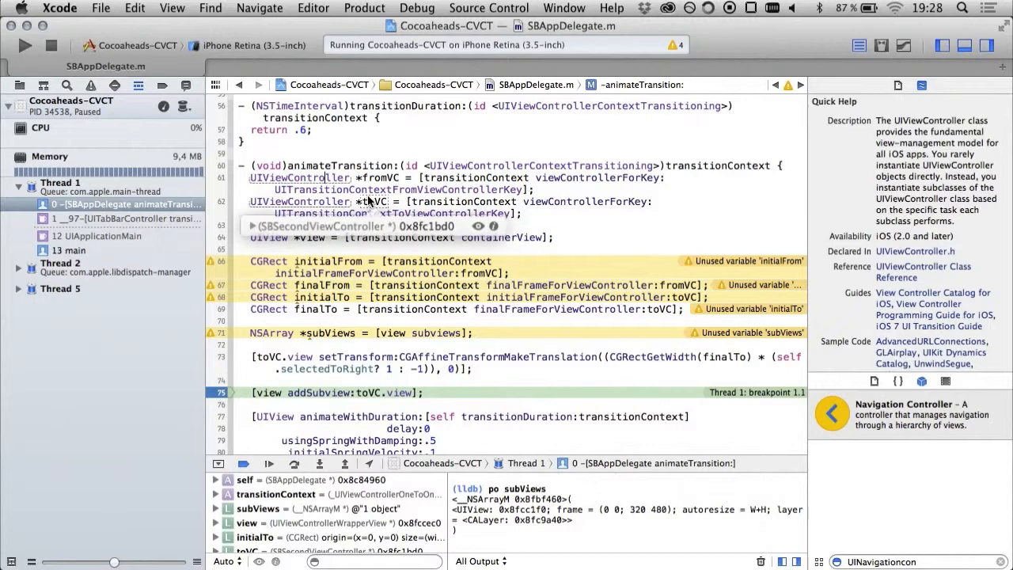
{"action": "left_click", "coordinate": [376, 201]}
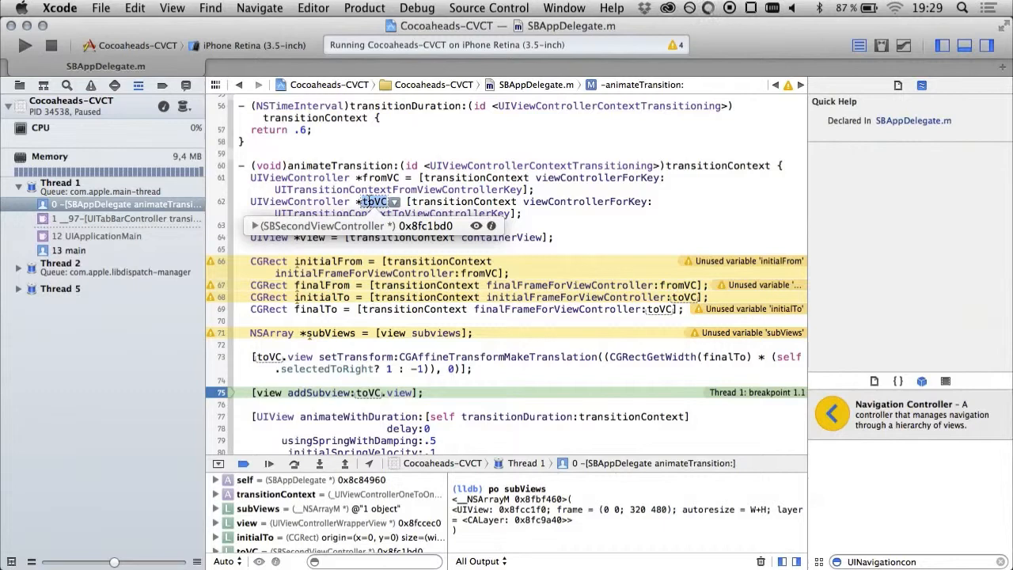
{"action": "scroll", "scroll_direction": "down", "scroll_amount": 3}
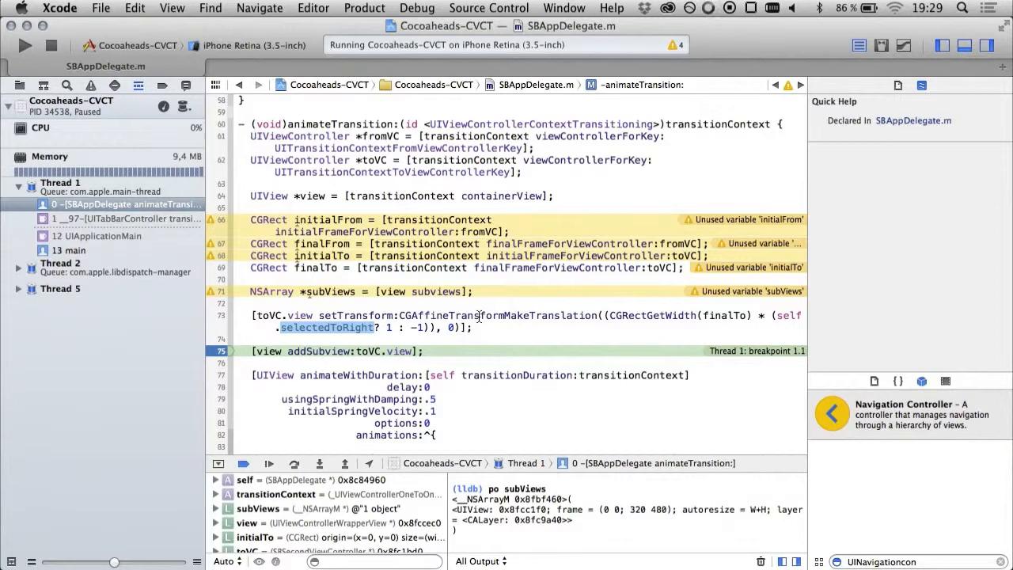
{"action": "scroll", "scroll_direction": "down", "scroll_amount": 3}
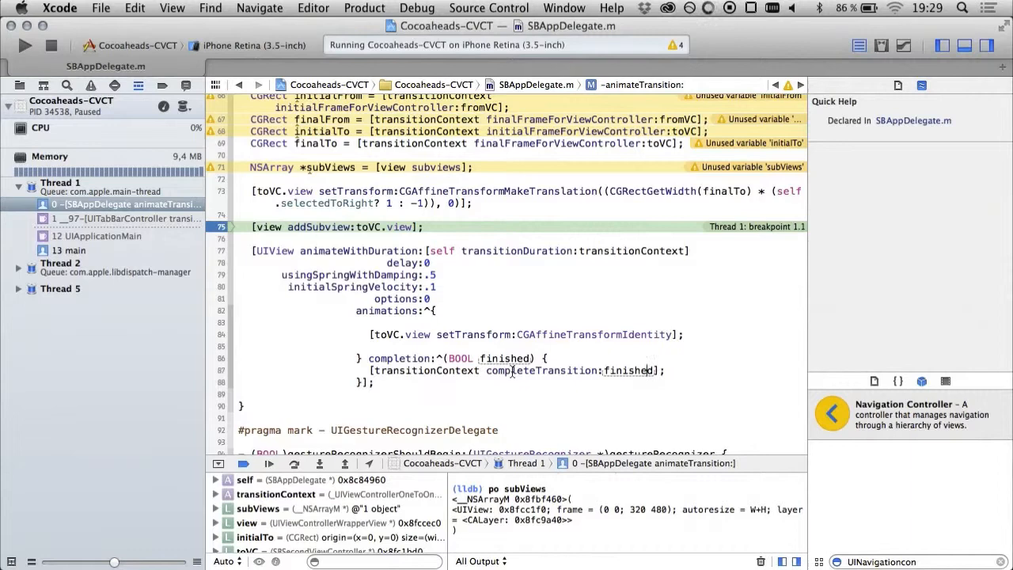
{"action": "scroll", "scroll_direction": "up", "scroll_amount": 3}
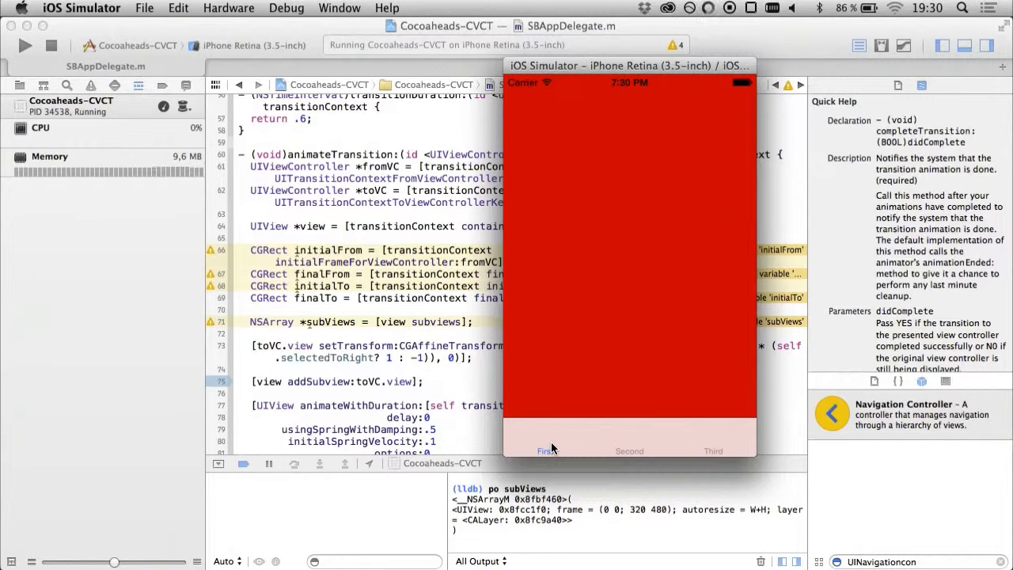
- Switch the simulator from the First to the Third tab and watch green animate to magenta
{"action": "left_click", "coordinate": [713, 447]}
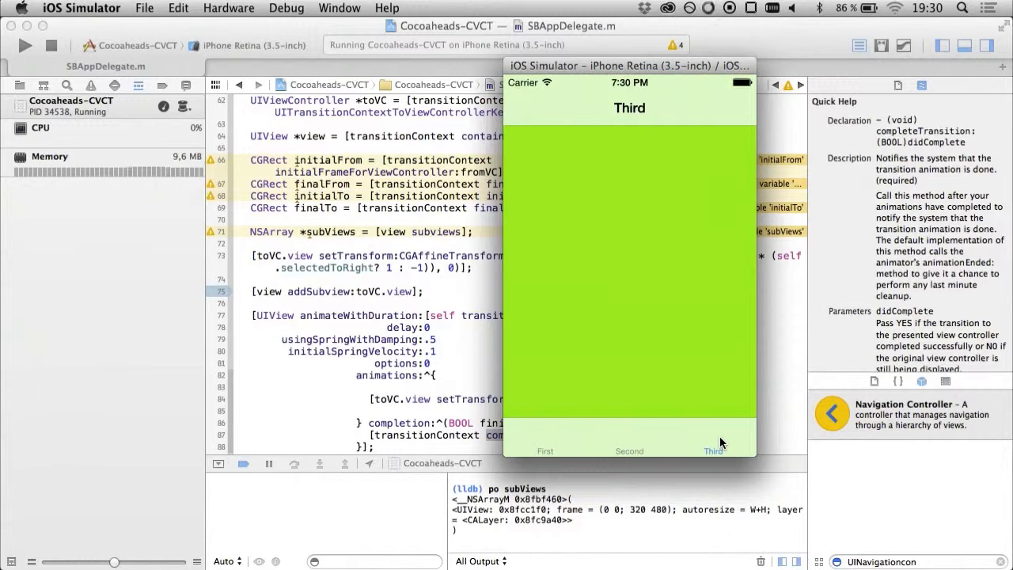
{"action": "left_click", "coordinate": [712, 446]}
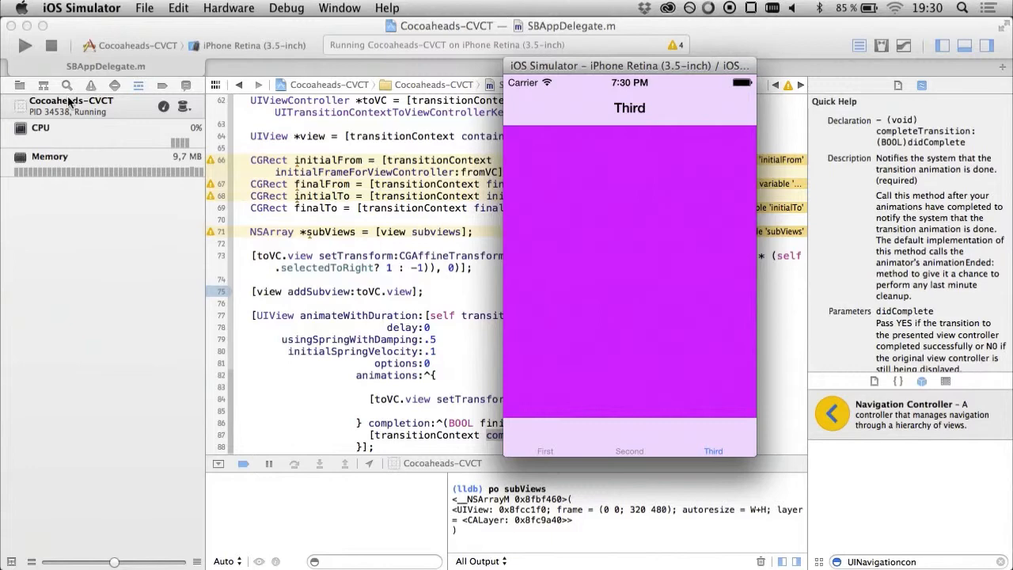
{"action": "left_click", "coordinate": [101, 226]}
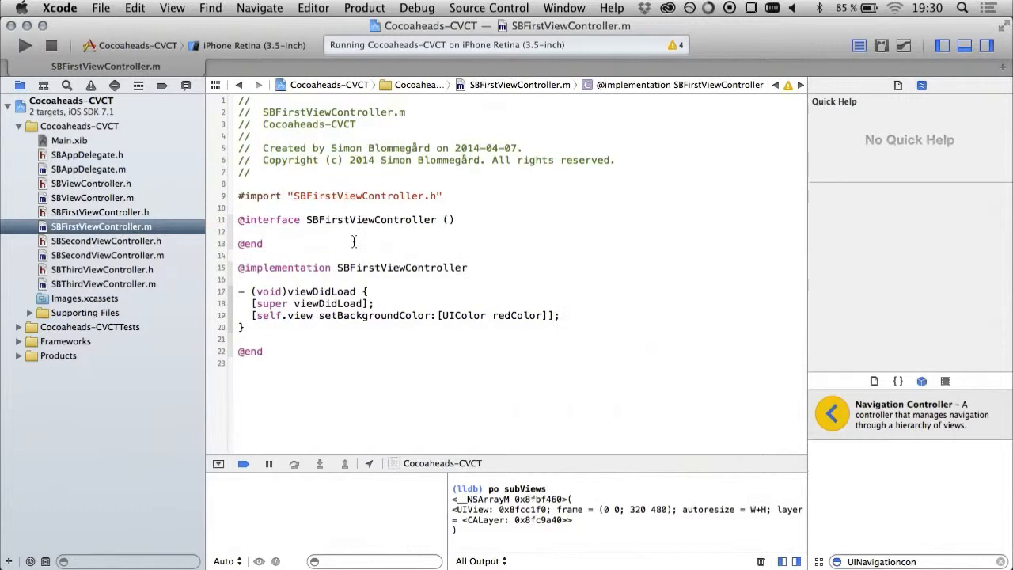
- Review viewWillAppear in SBThirdViewController.m, then inspect the Navigation Controller in Main.xib
{"action": "left_click", "coordinate": [104, 283]}
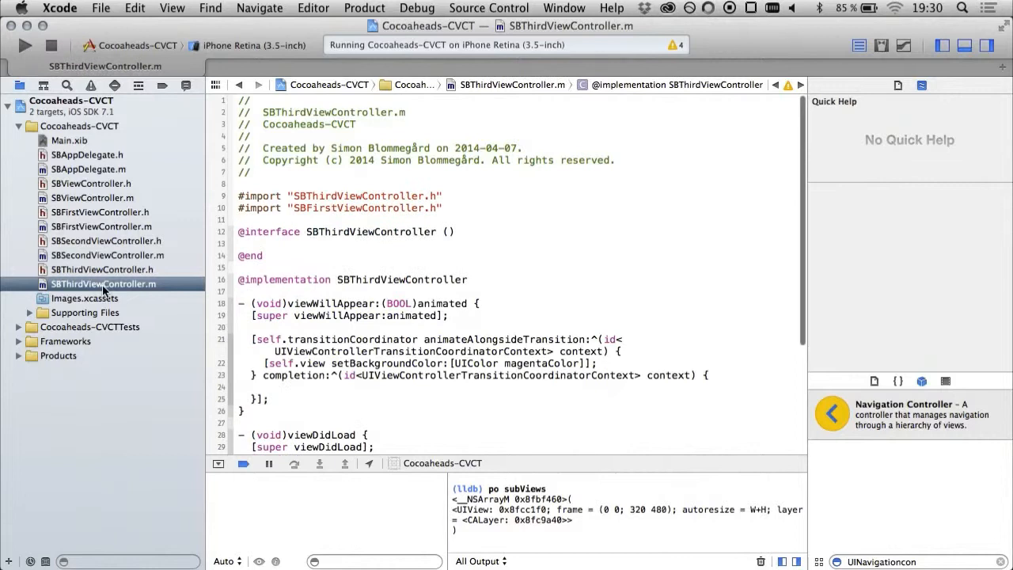
{"action": "scroll", "scroll_direction": "down", "scroll_amount": 3}
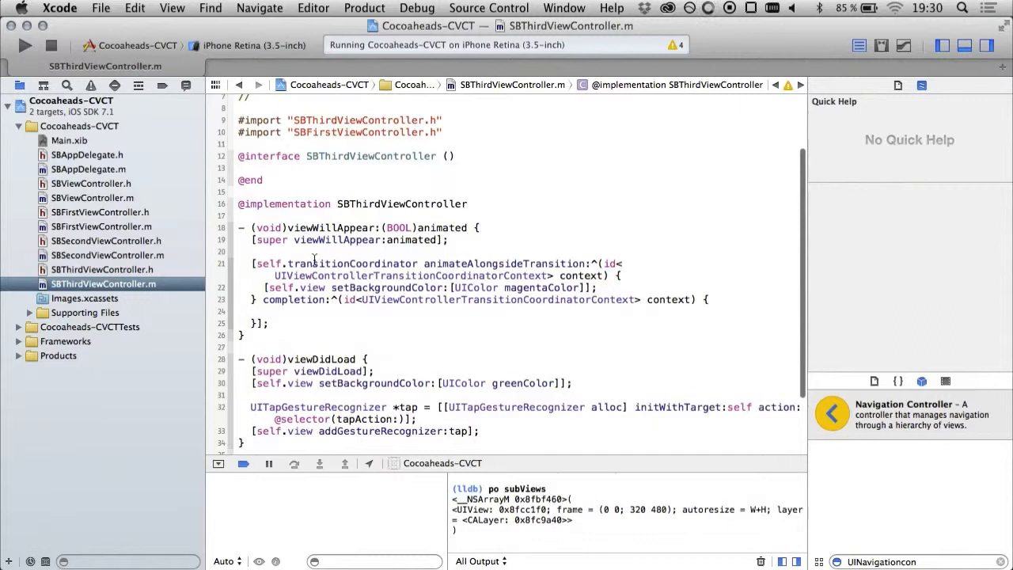
{"action": "left_click", "coordinate": [352, 263]}
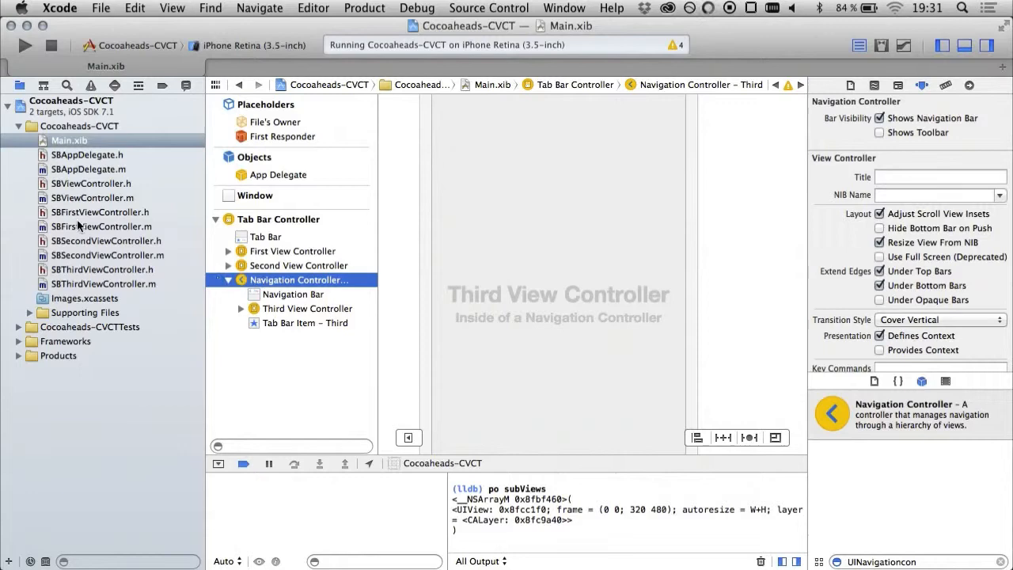
- Reopen SBAppDelegate.m at the navigation delegate method calling setSelectedToRight:YES on push
{"action": "left_click", "coordinate": [88, 169]}
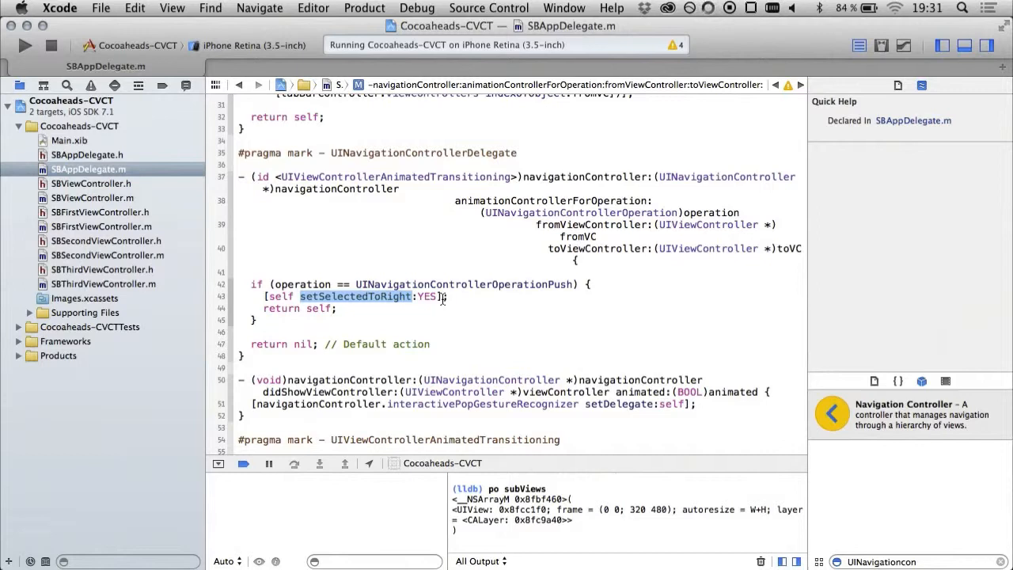
{"action": "scroll", "scroll_direction": "down", "scroll_amount": 3}
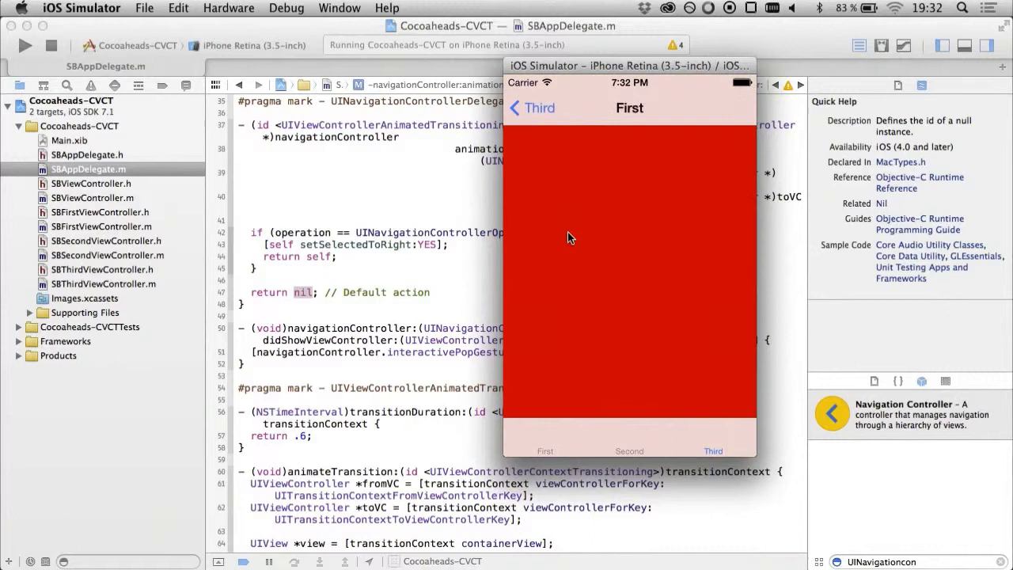
{"action": "mouse_move", "coordinate": [507, 260]}
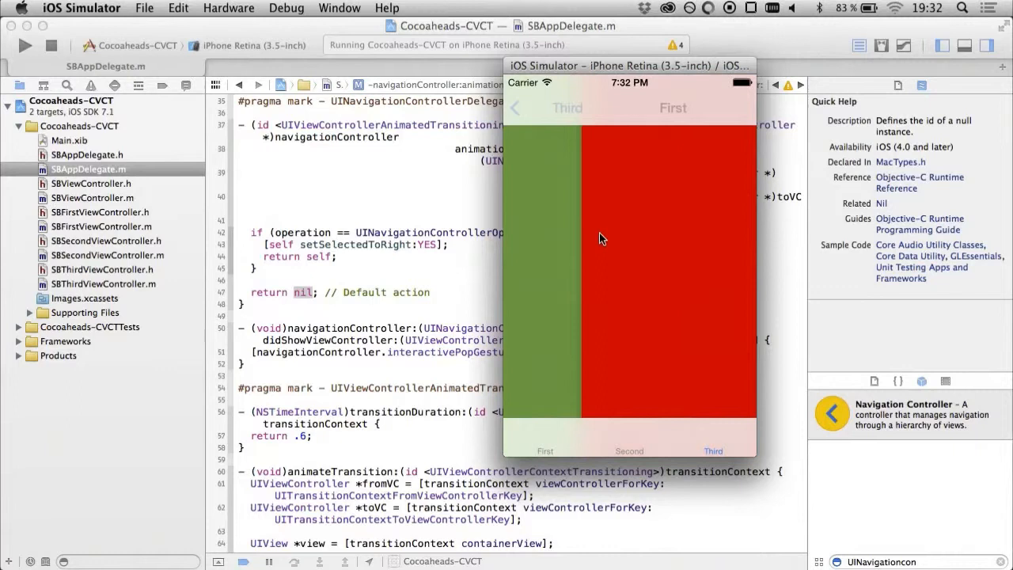
- Tap the Third back button to pop from the First screen to the magenta Third screen
{"action": "left_click", "coordinate": [713, 451]}
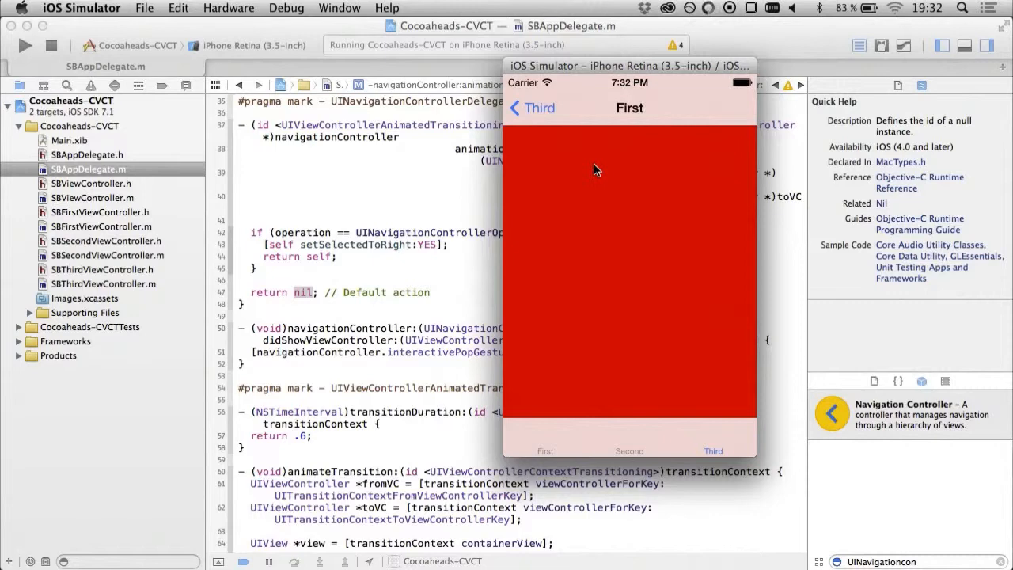
{"action": "mouse_move", "coordinate": [414, 224]}
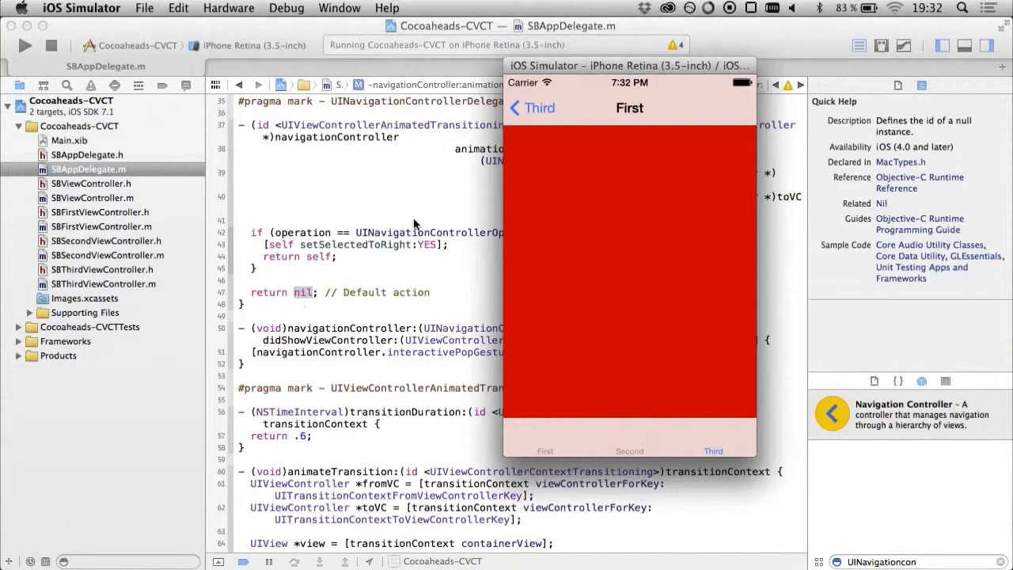
{"action": "mouse_move", "coordinate": [602, 114]}
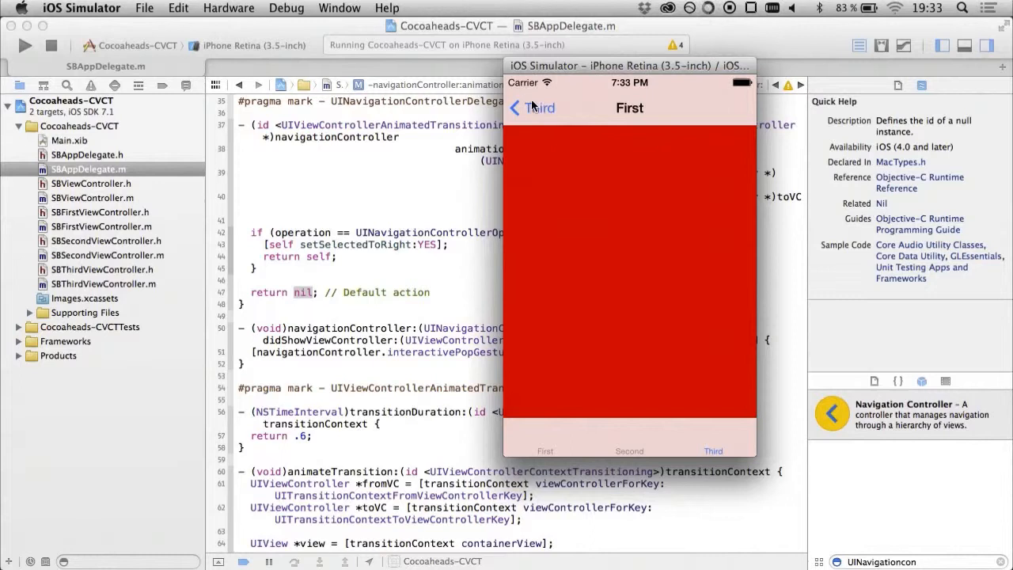
{"action": "left_click", "coordinate": [713, 450]}
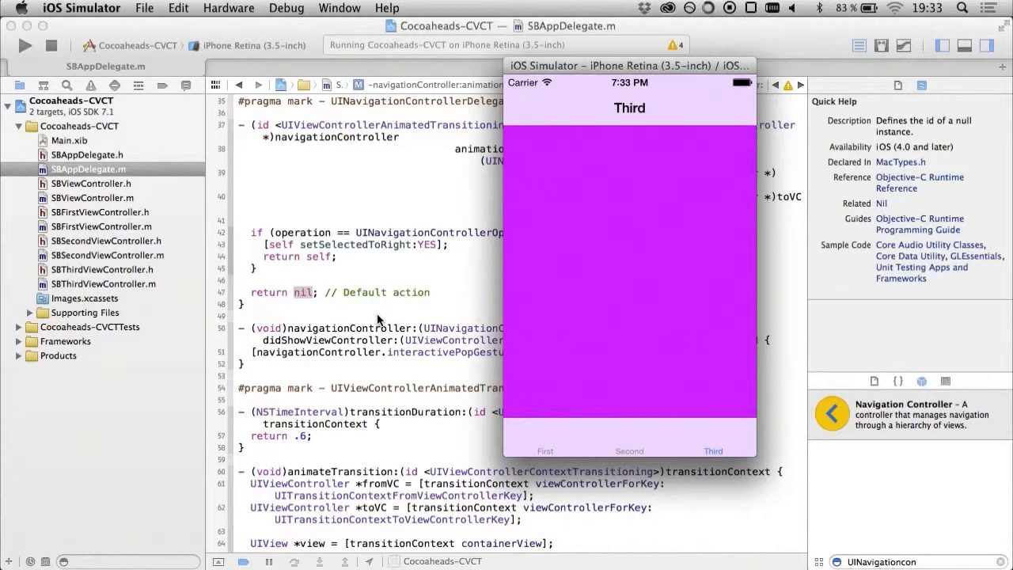
{"action": "scroll", "scroll_direction": "down", "scroll_amount": 3}
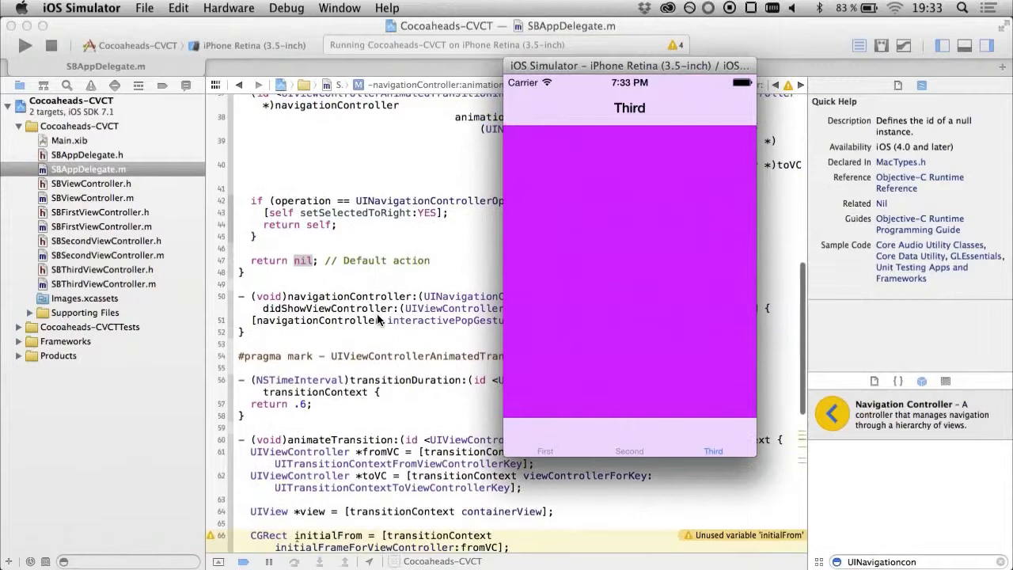